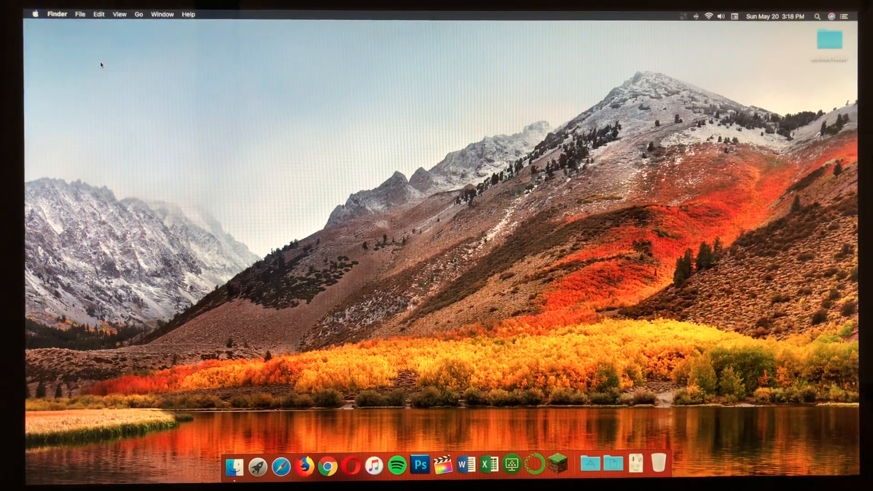
# - Review About This Mac: overview, Displays, Storage and Memory, then close the window
pyautogui.click(35, 15)
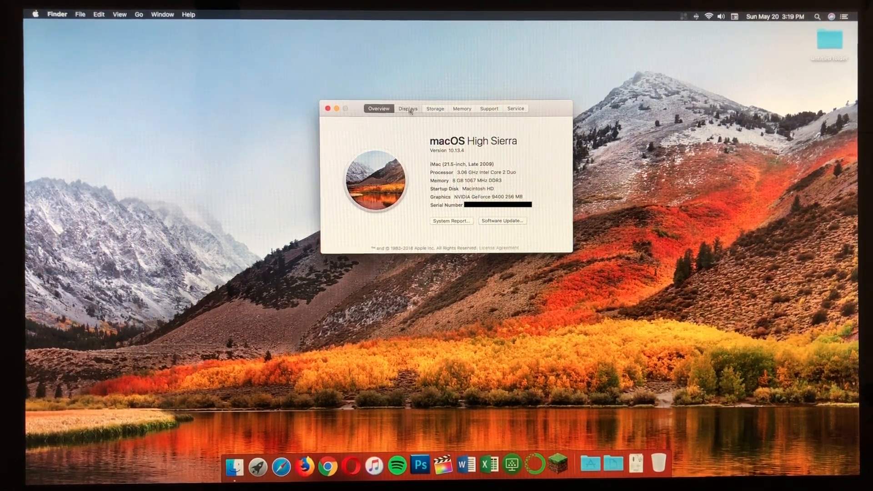
pyautogui.click(407, 108)
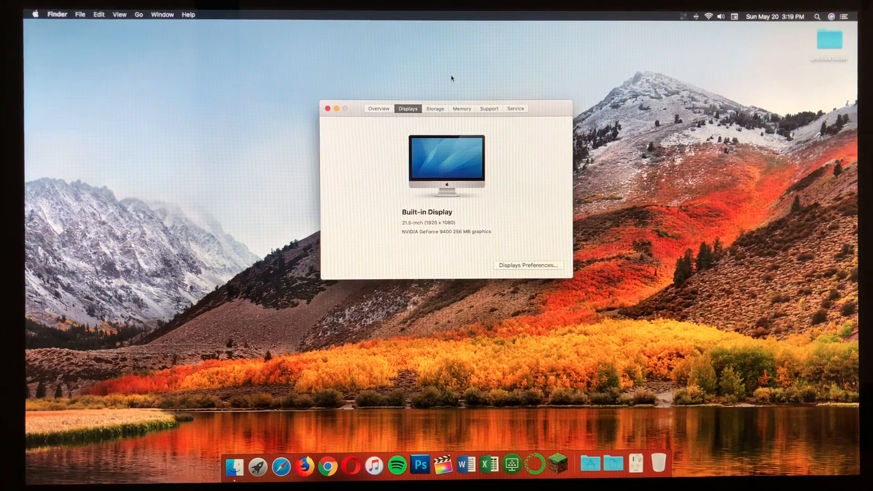
pyautogui.click(435, 108)
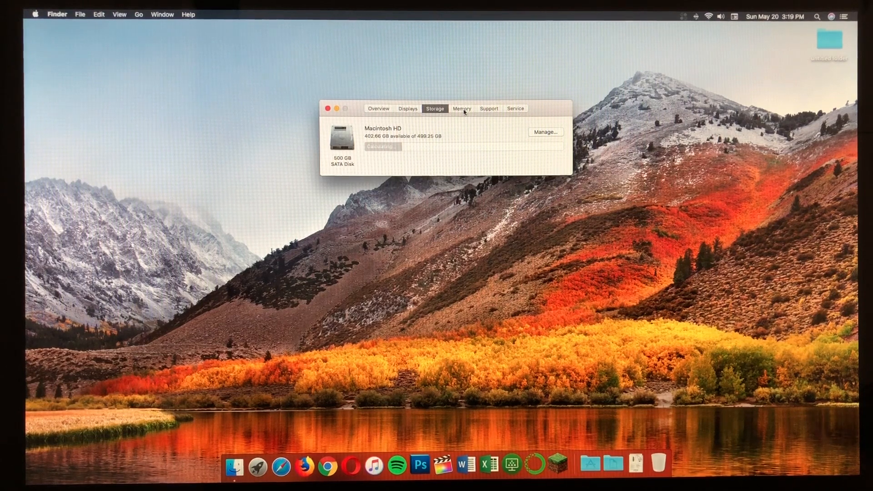
pyautogui.click(462, 108)
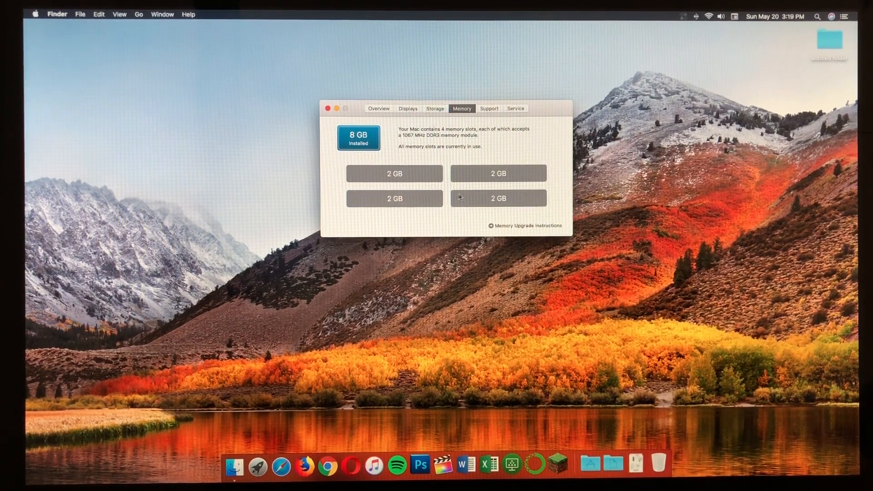
pyautogui.moveTo(439, 176)
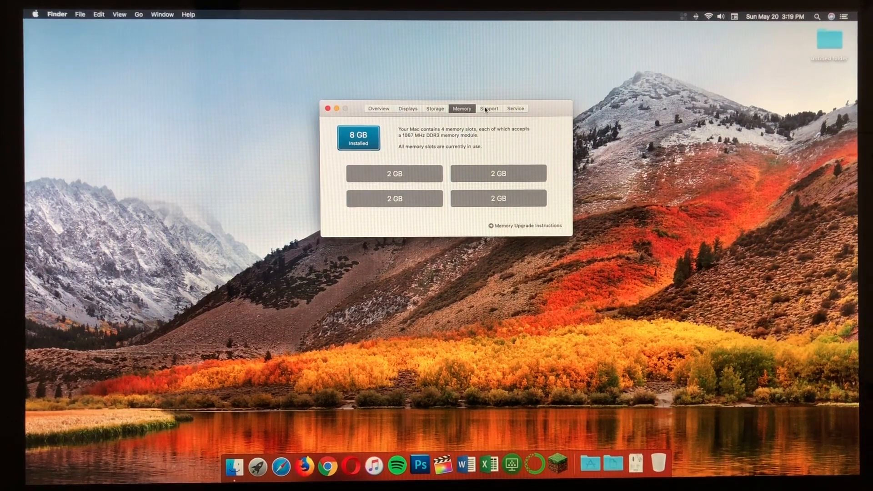
pyautogui.moveTo(374, 118)
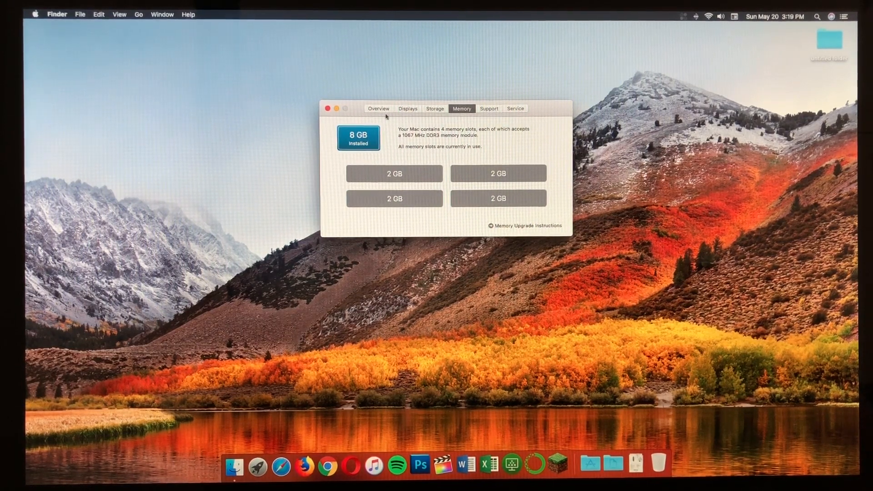
pyautogui.click(326, 108)
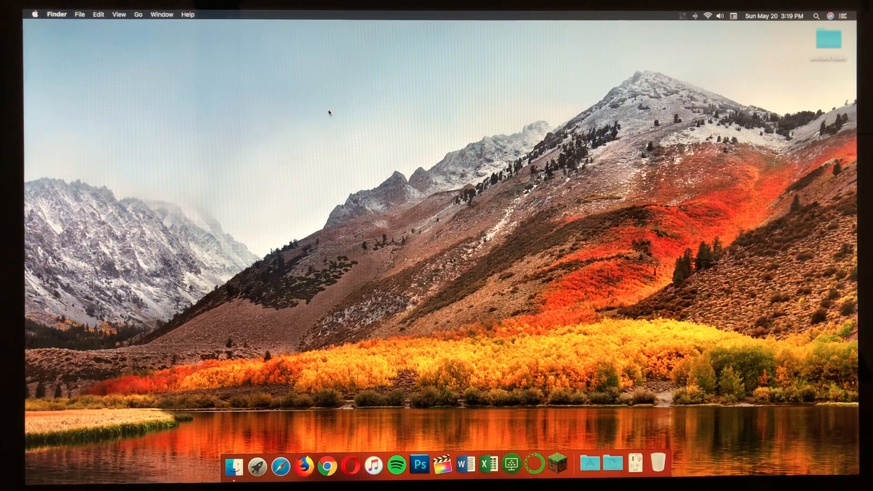
pyautogui.moveTo(279, 475)
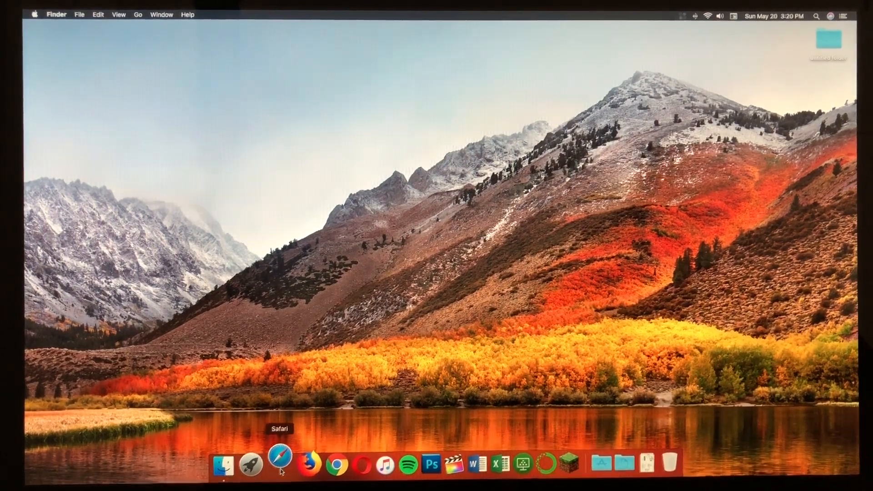
# - Launch Safari from the Dock and go to YouTube via the Favorites bookmark
pyautogui.click(283, 461)
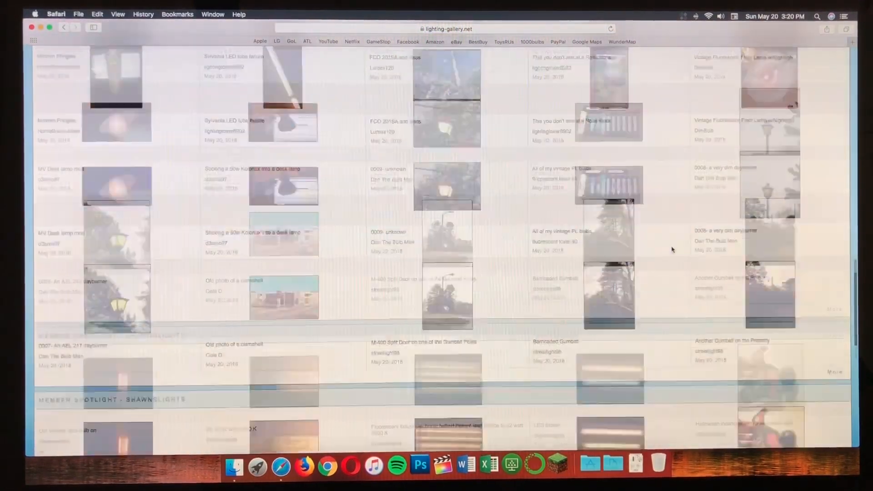
pyautogui.scroll(-3)
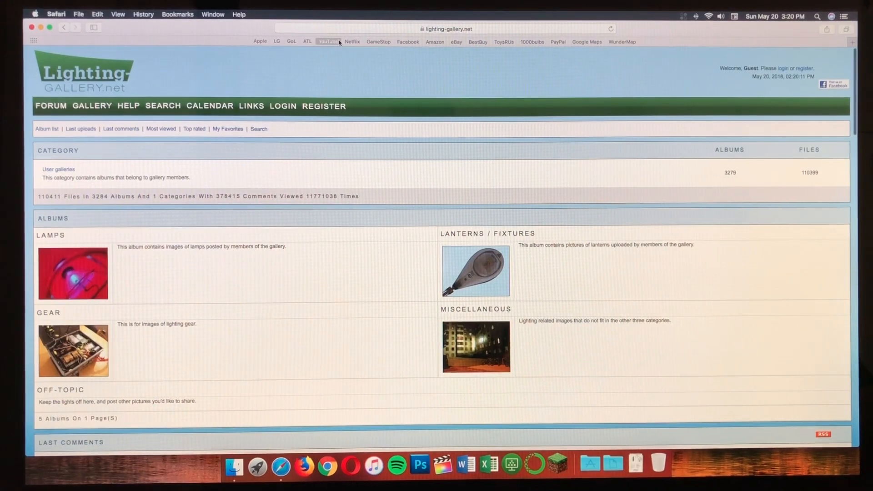
pyautogui.click(327, 42)
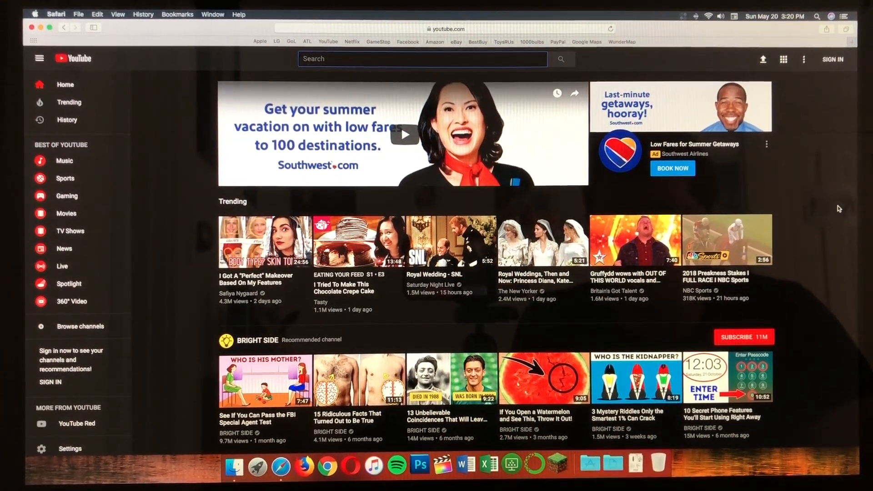
# - Browse down YouTube's home page, then quit Safari back to the desktop
pyautogui.scroll(-3)
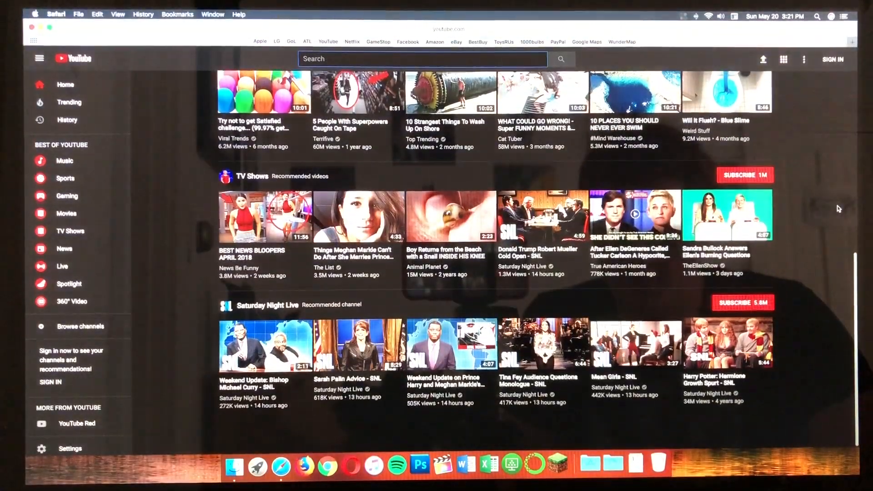
pyautogui.scroll(-3)
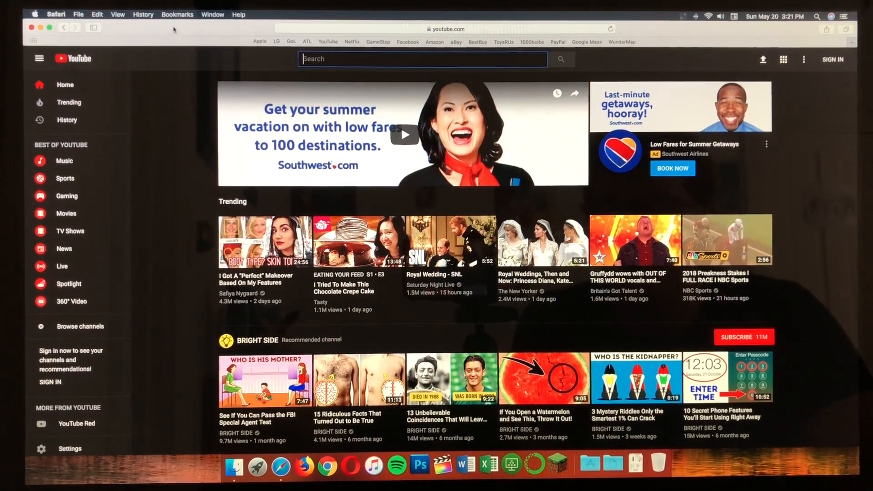
pyautogui.click(55, 14)
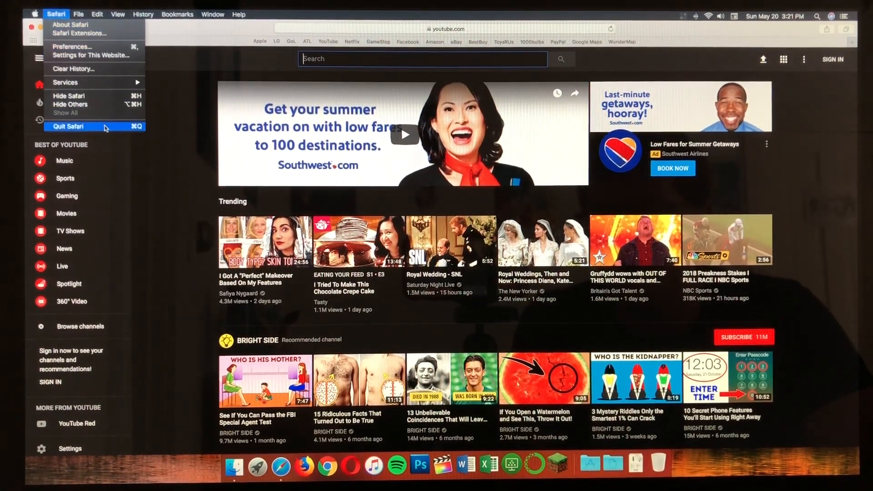
pyautogui.click(69, 127)
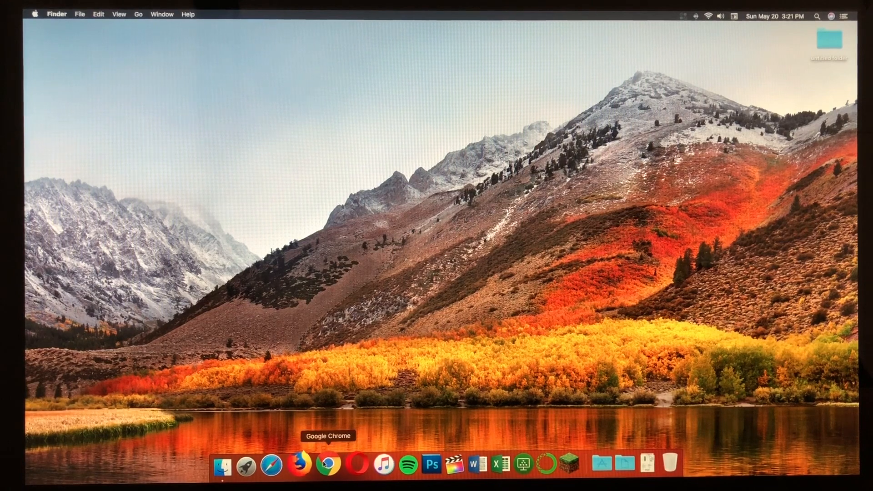
pyautogui.moveTo(379, 320)
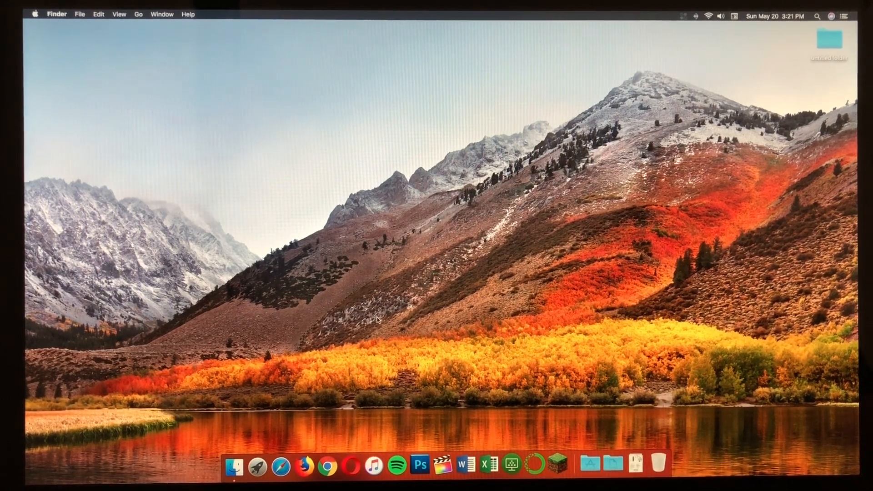
pyautogui.moveTo(371, 471)
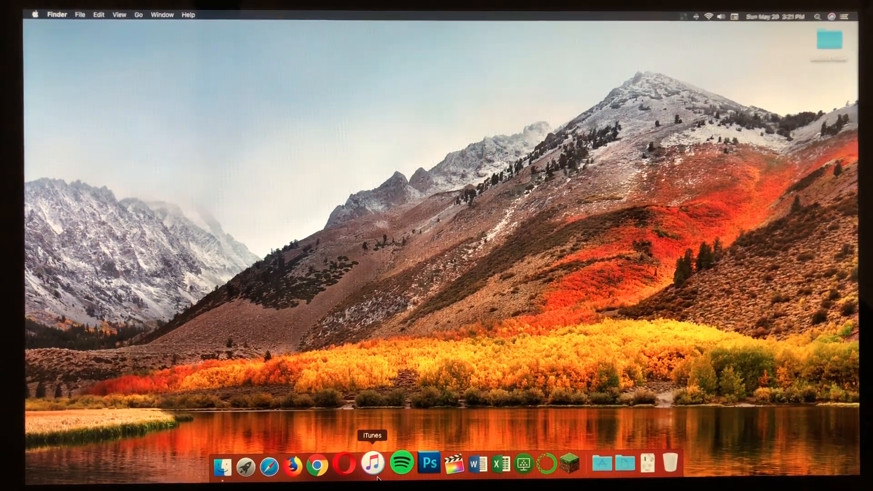
pyautogui.moveTo(399, 473)
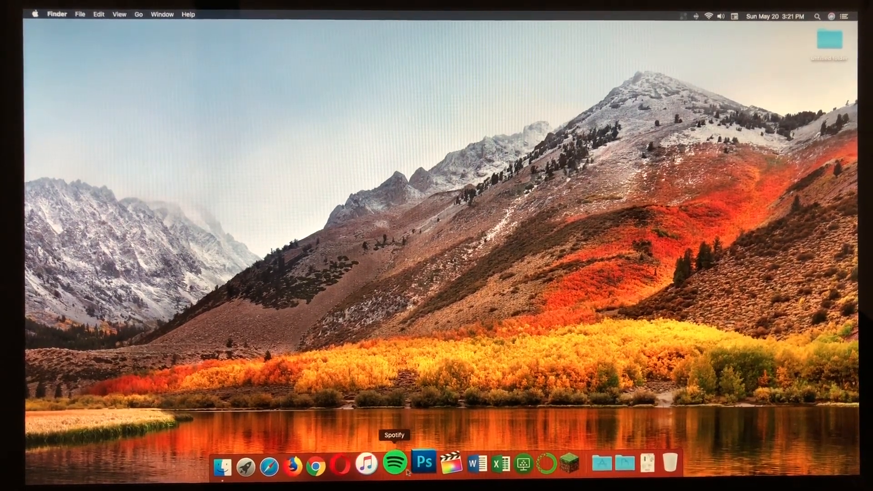
pyautogui.moveTo(427, 468)
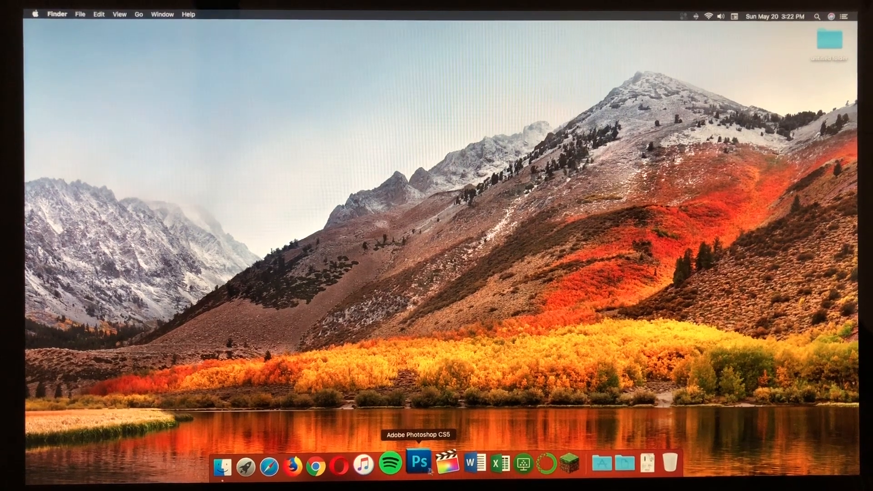
pyautogui.moveTo(444, 471)
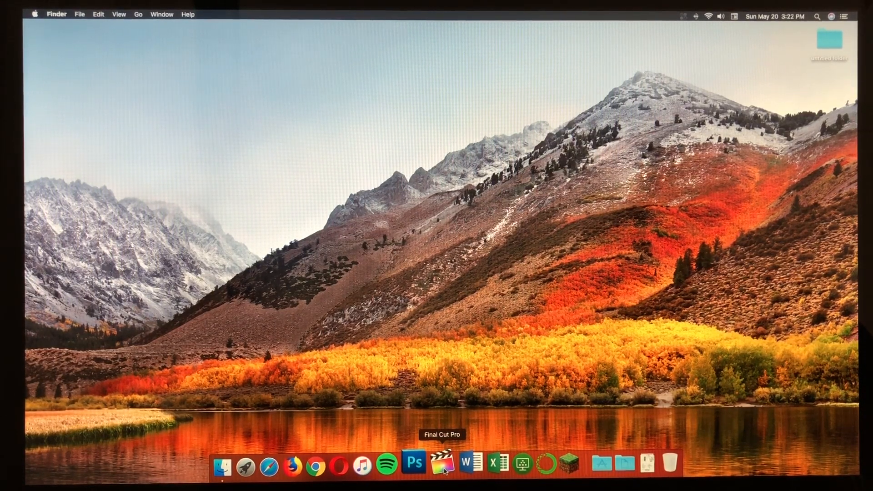
pyautogui.moveTo(461, 463)
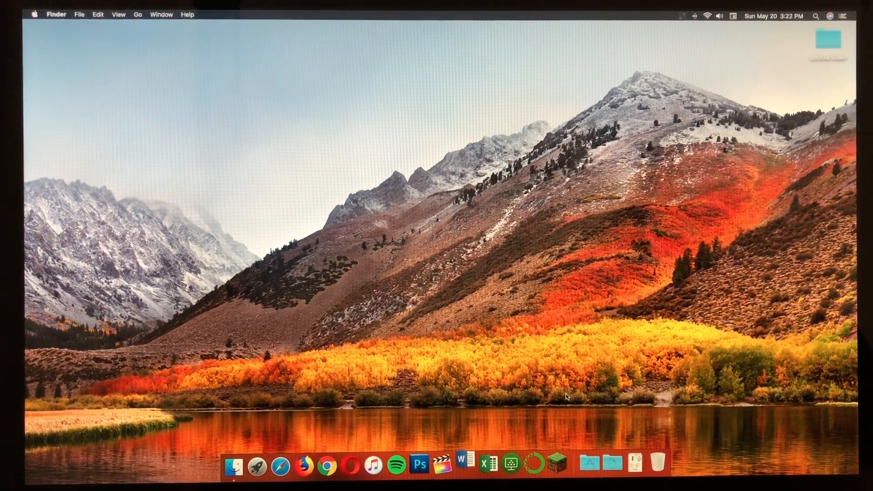
pyautogui.click(461, 463)
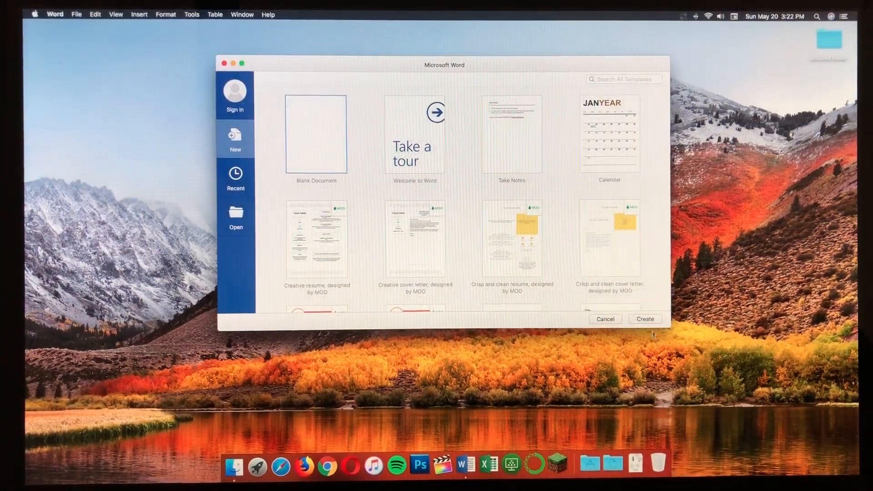
pyautogui.moveTo(742, 349)
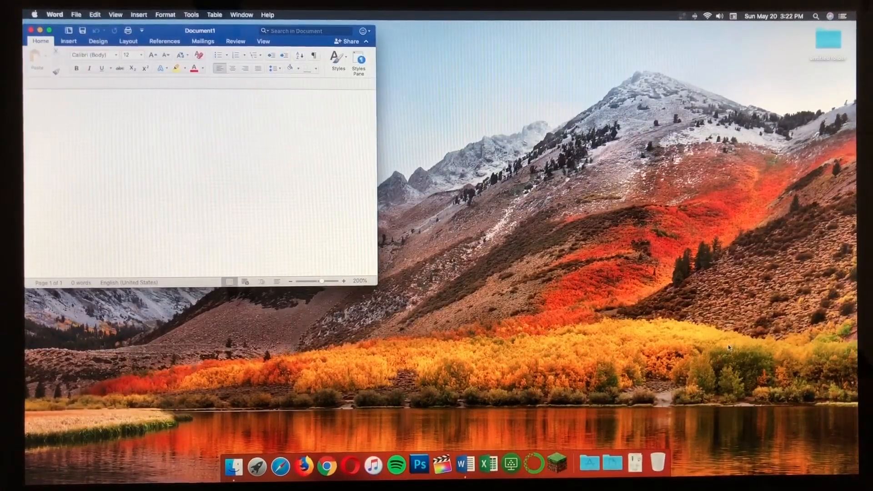
pyautogui.write('gfityufityftyi')
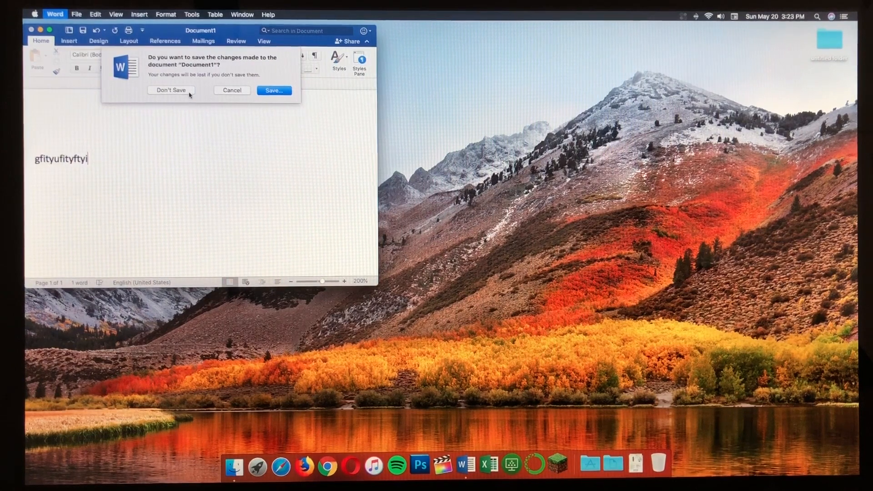
pyautogui.click(172, 90)
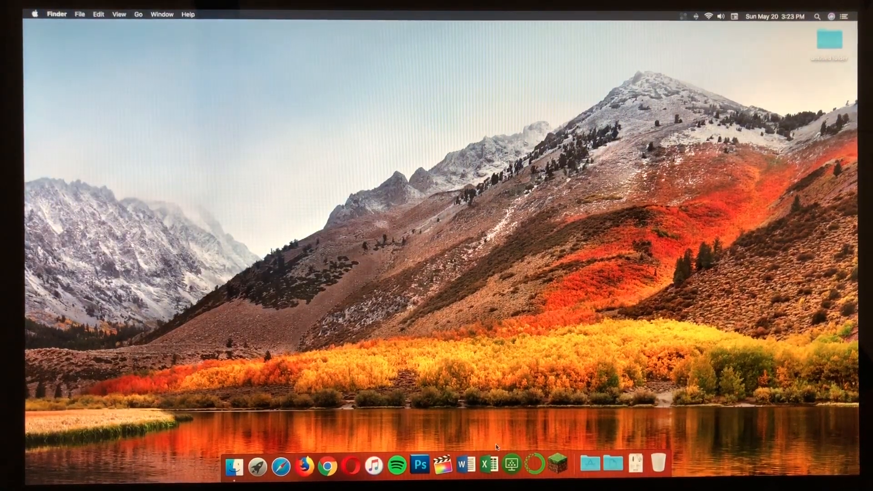
pyautogui.moveTo(542, 472)
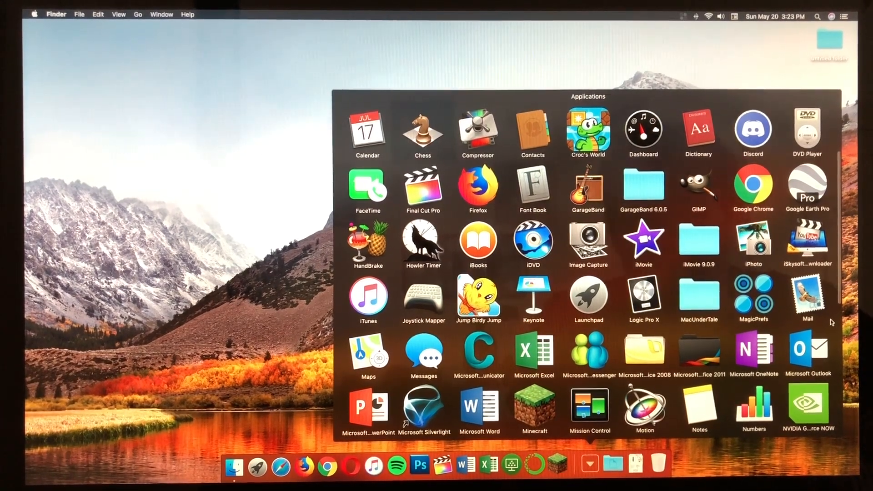
# - Scroll the Applications grid to its end, close it, and open the Apple menu
pyautogui.scroll(-3)
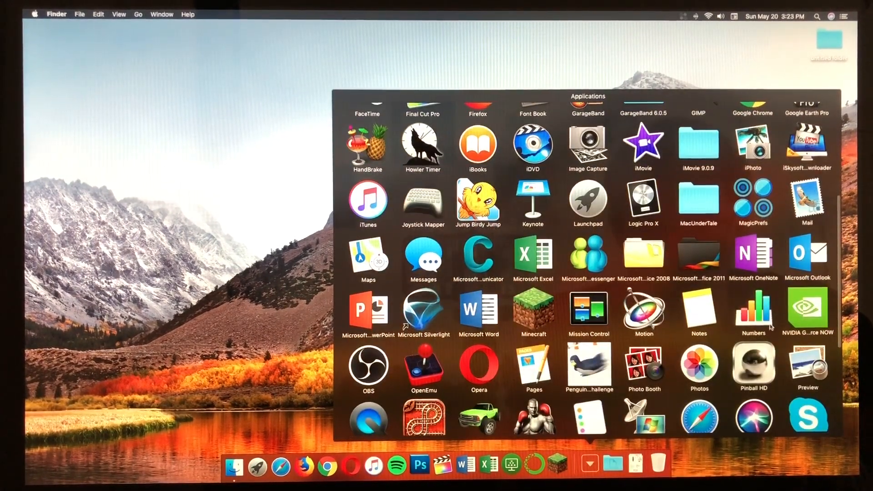
pyautogui.scroll(-3)
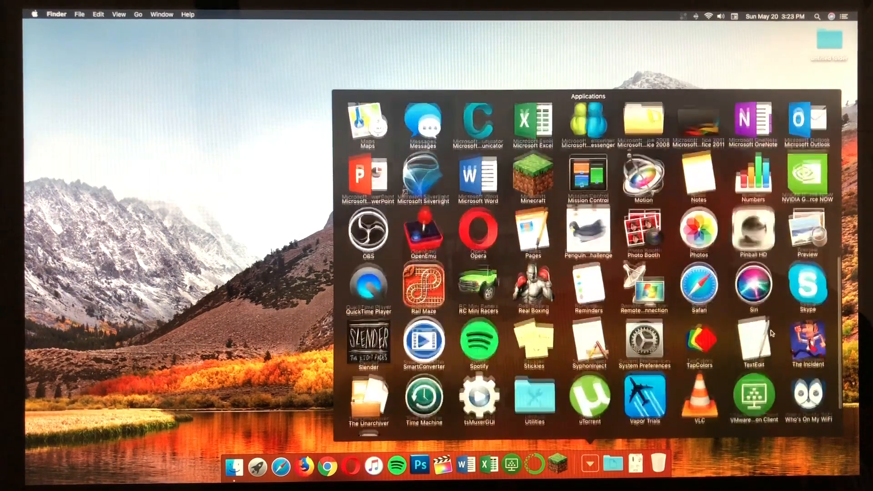
pyautogui.scroll(-3)
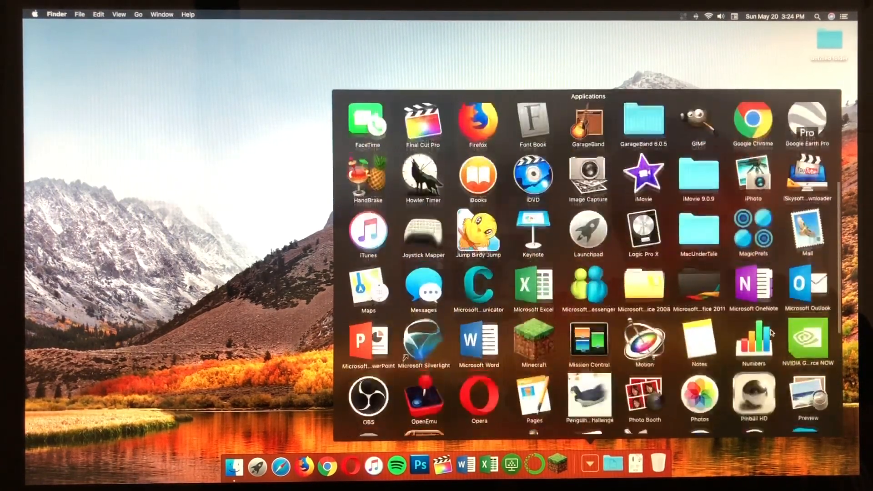
pyautogui.scroll(3)
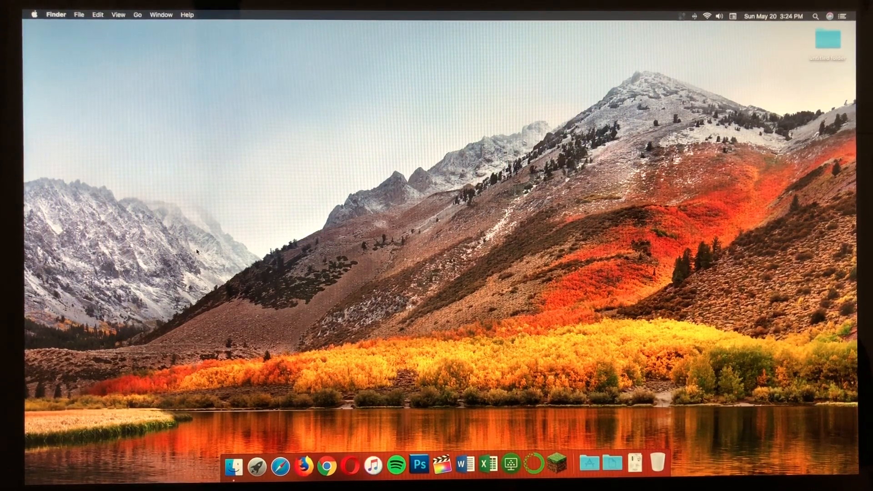
pyautogui.click(34, 15)
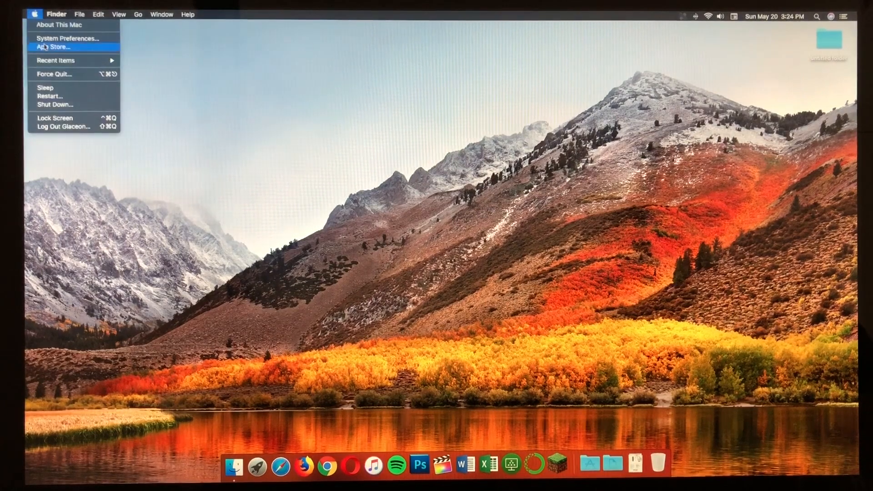